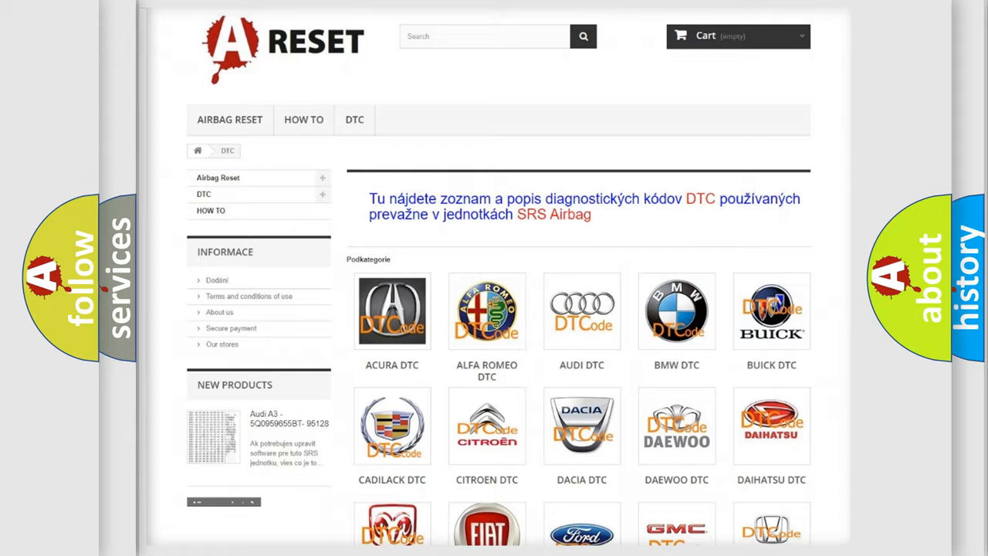
Step: Open the Dodge DTC logo from the brand grid and browse its list of fault codes
scroll("down", 3)
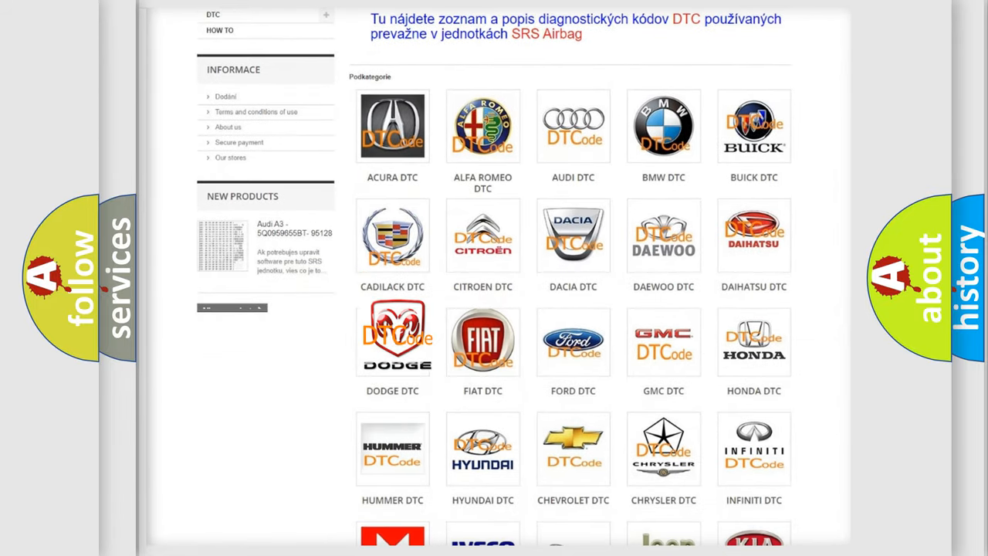
left_click(392, 341)
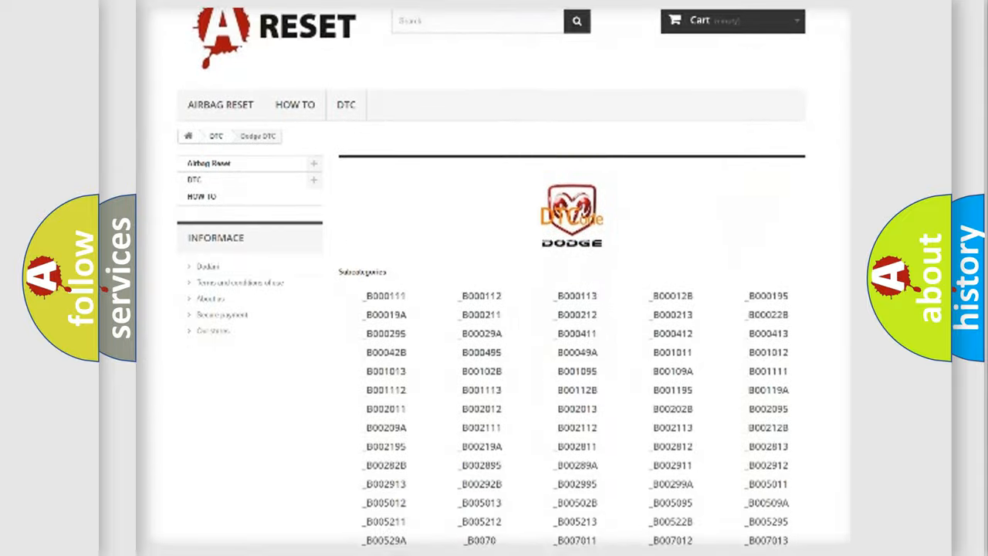
scroll("down", 3)
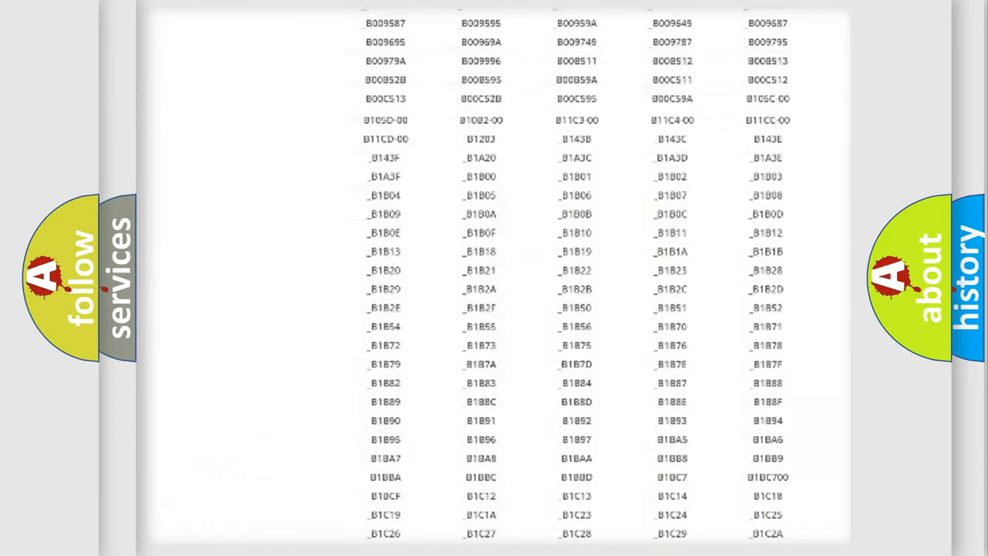